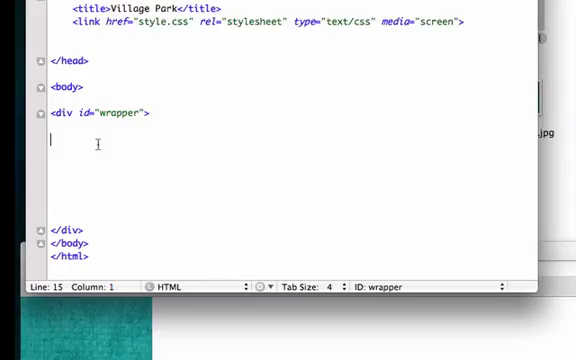
Begin a new ID selector with # on a line below the #wrapper rule in style.css
text(jjkajs;ldfjl;k)
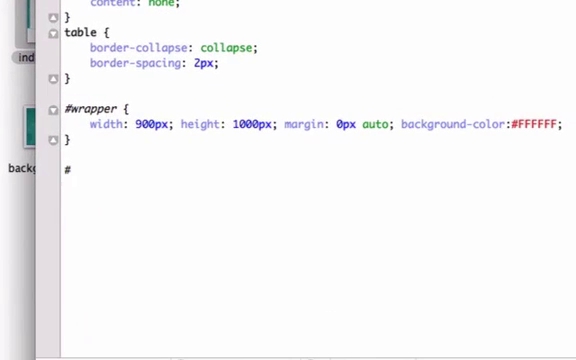
Write the #outer rule with a width declaration, correcting 930 to 960
text(outer)
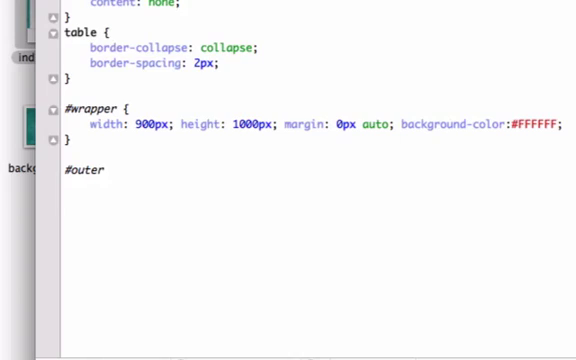
text({)
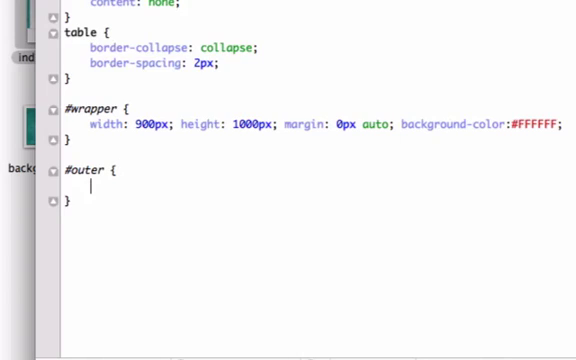
text(width)
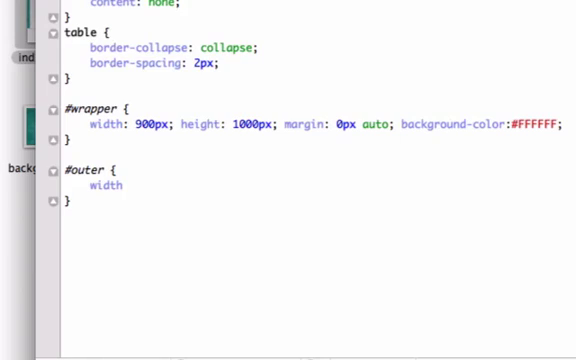
text(: ;)
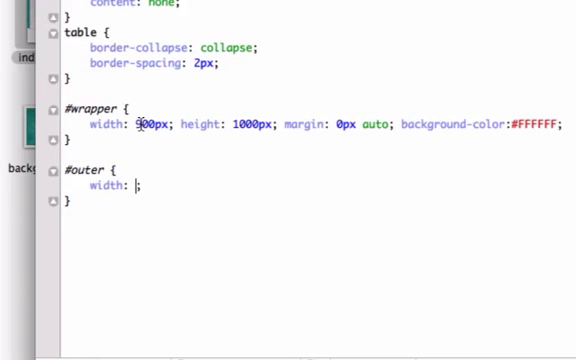
mouse_move(145, 180)
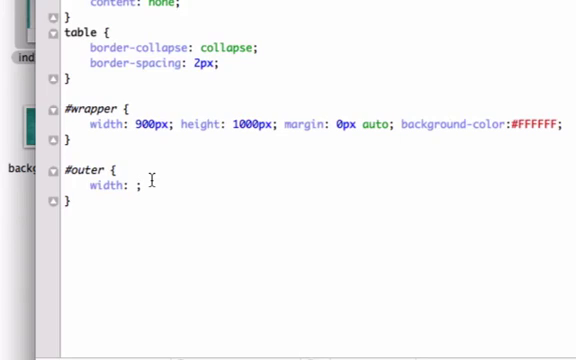
text(930)
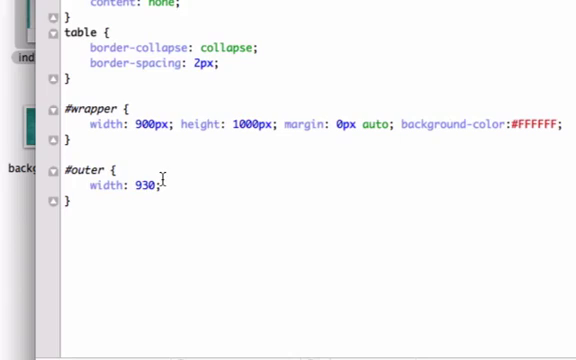
text(960)
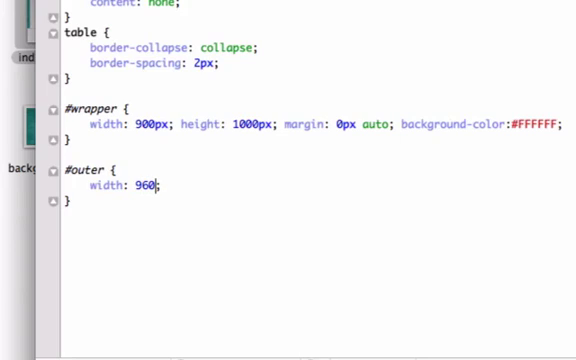
mouse_move(210, 185)
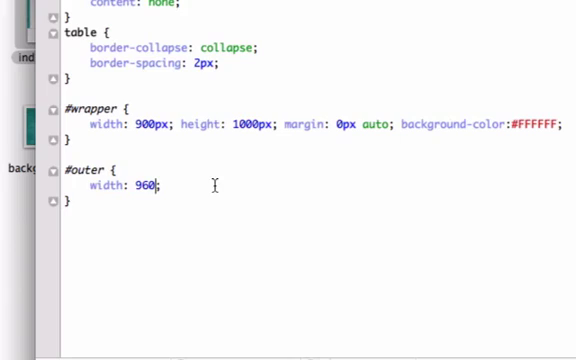
Add height: 1000px and margin: 0px auto to the #outer rule
text(height)
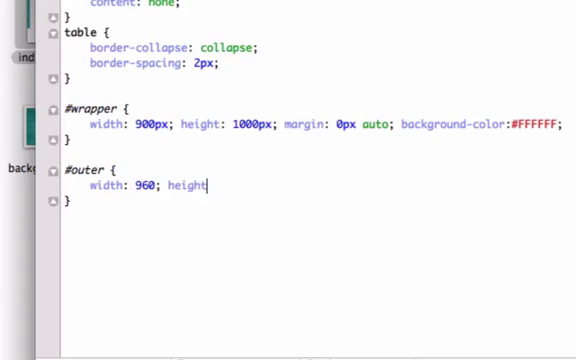
text(: 1000px;)
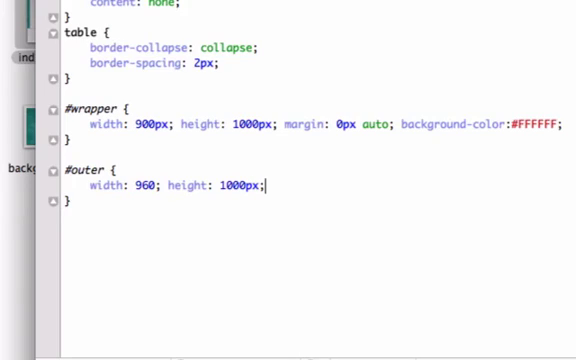
text(margin: 0;)
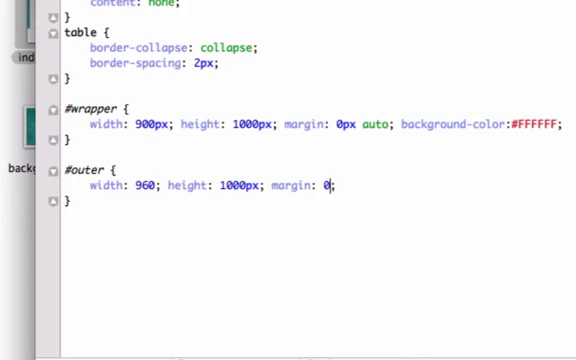
text(px auto;)
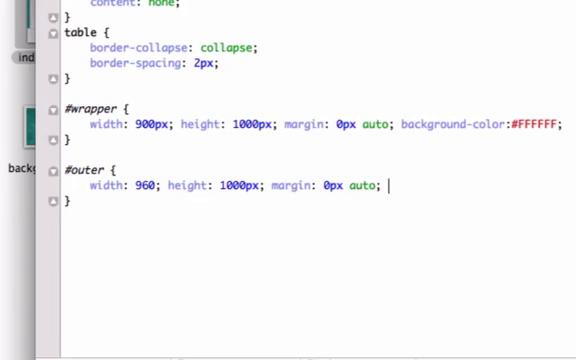
Add a background-color declaration with hex value #FFFFF to #outer
text(background-co)
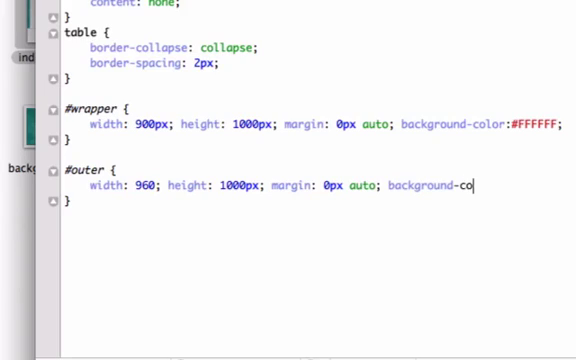
text(lor:;)
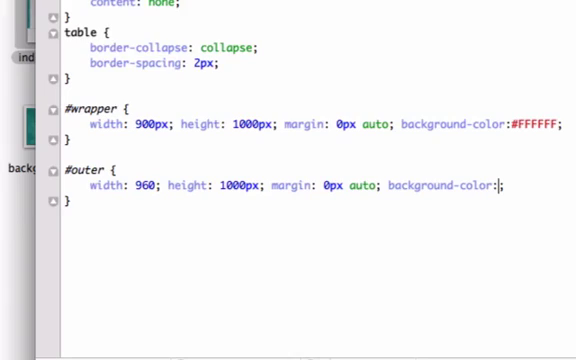
text(#)
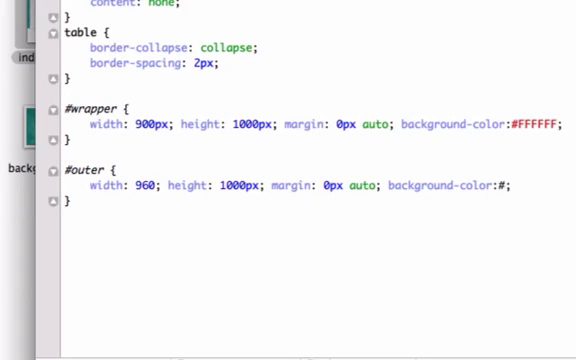
text(FFFFF)
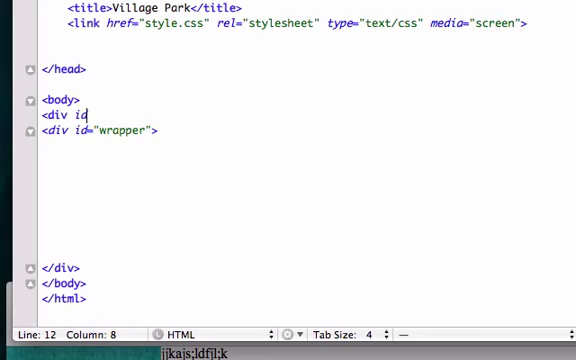
Wrap the wrapper div in a closed <div id="outer"> in index.html
text(=")
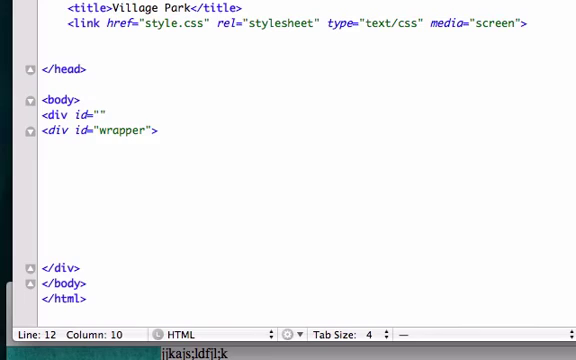
text(outer)
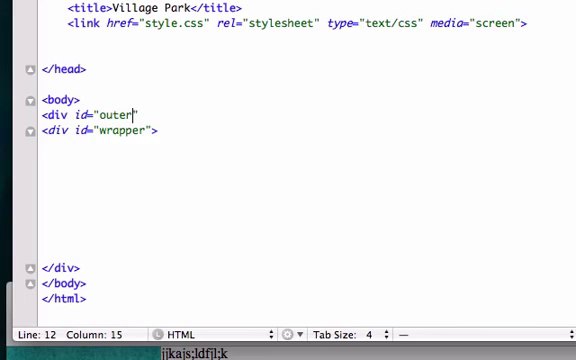
text(">)
text(</div>)
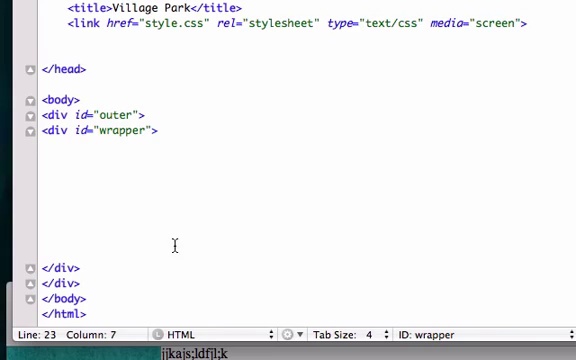
click(62, 164)
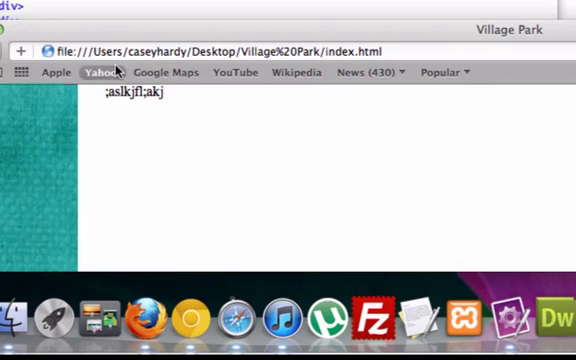
mouse_move(87, 93)
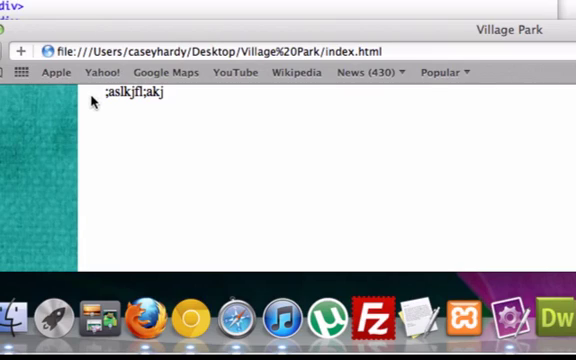
mouse_move(86, 111)
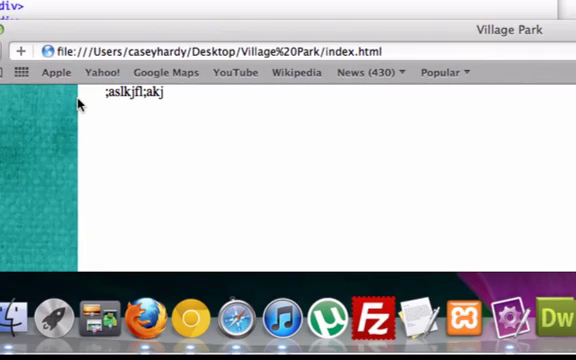